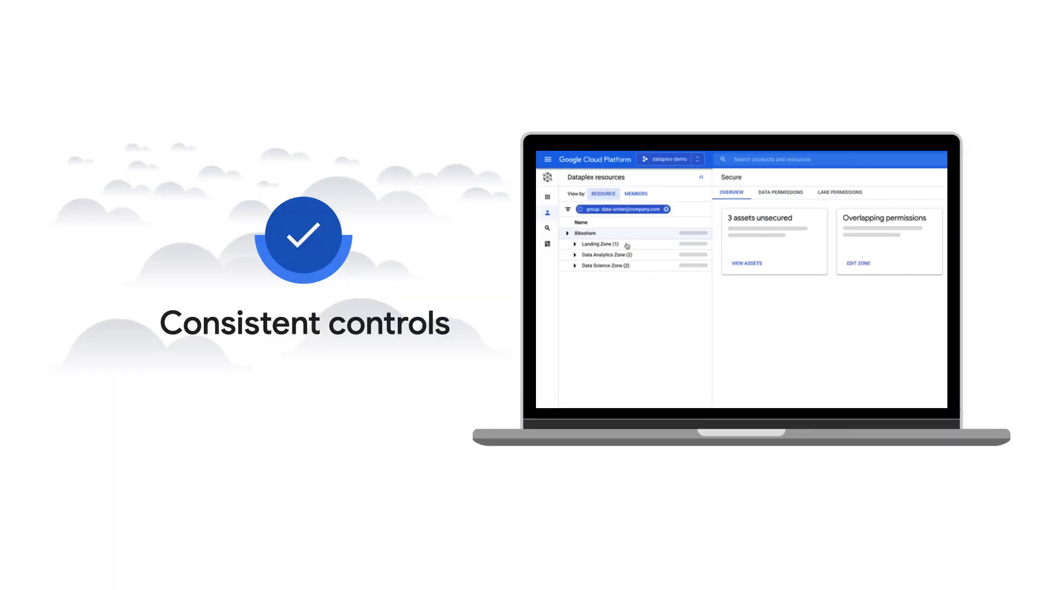
Clear the group member filter chip and expand the Bikeshare lake to reveal its zones
click(599, 244)
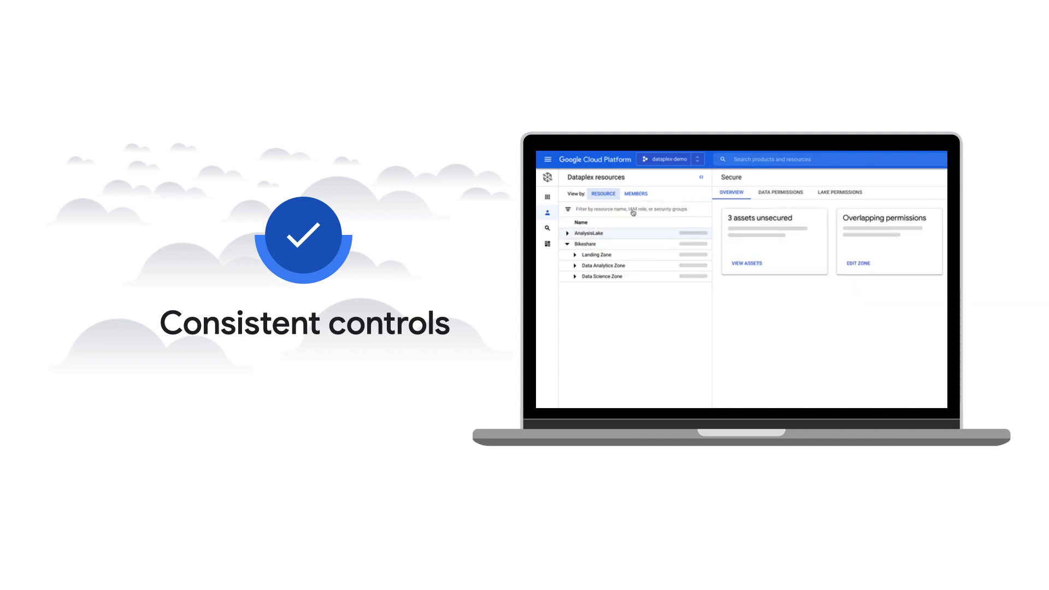
click(635, 194)
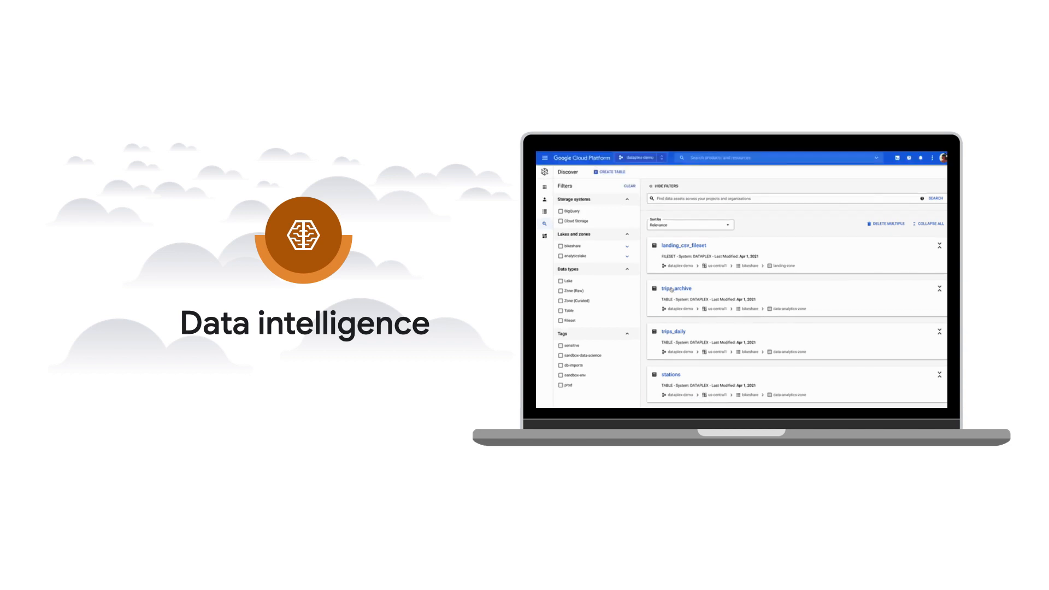
Open the trips_archive result's details and view its schema in BigQuery
click(677, 288)
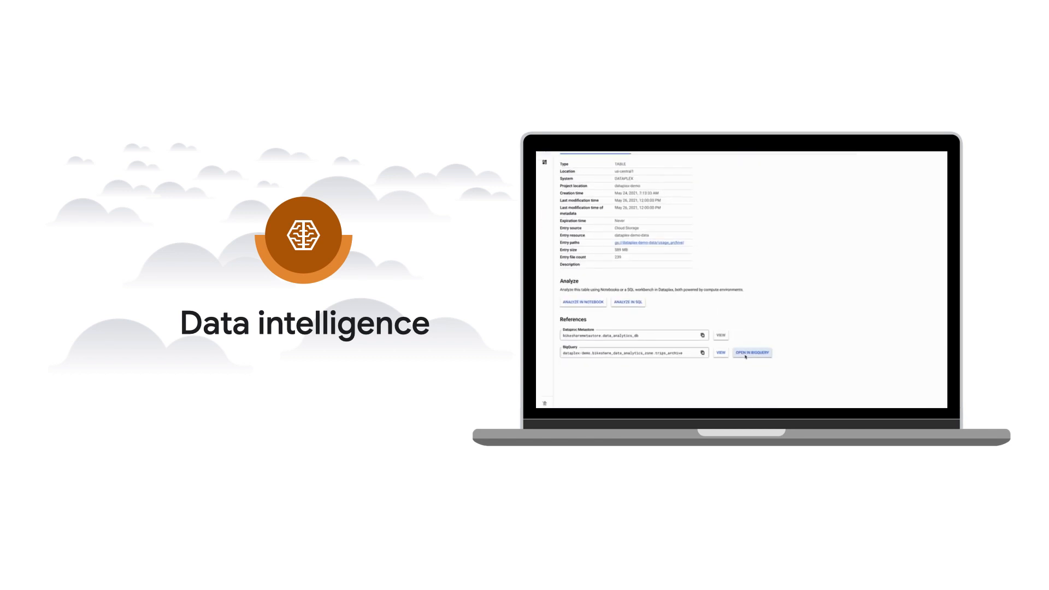
click(751, 352)
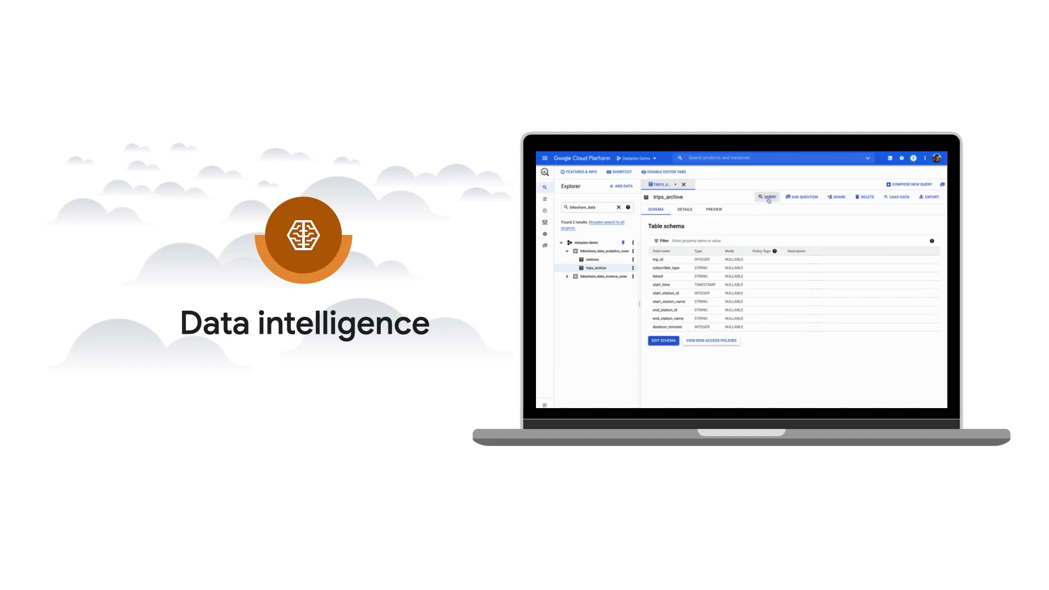
Show the Bikeshare lake's Landing, Raw, Data Analytics and Data Science zones
click(768, 197)
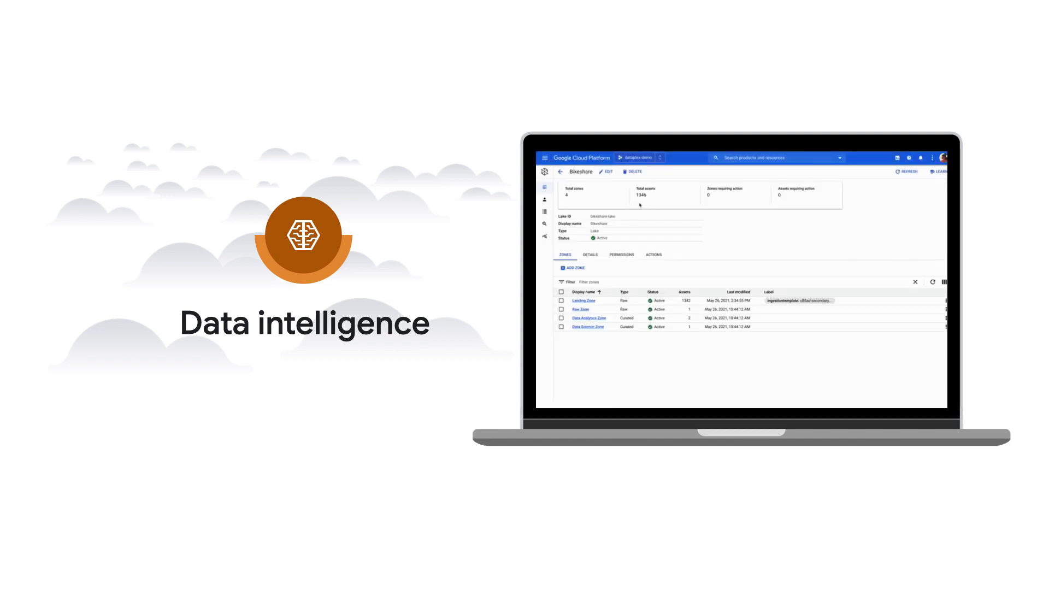
click(593, 255)
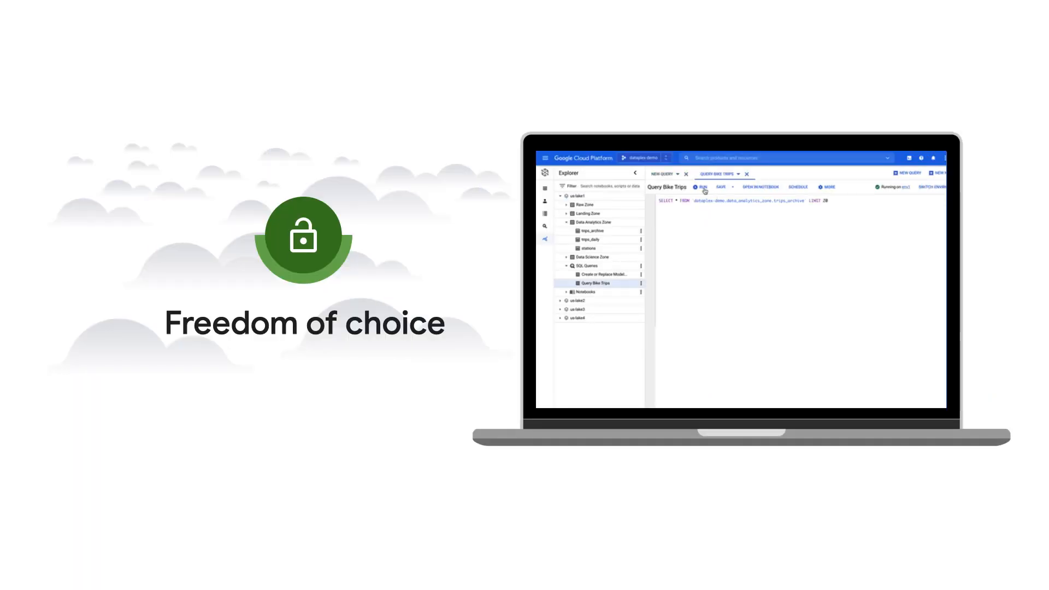
Run Query Bike Trips from trips_daily, reopen it as a New Notebook, and show its sharing permissions
click(591, 240)
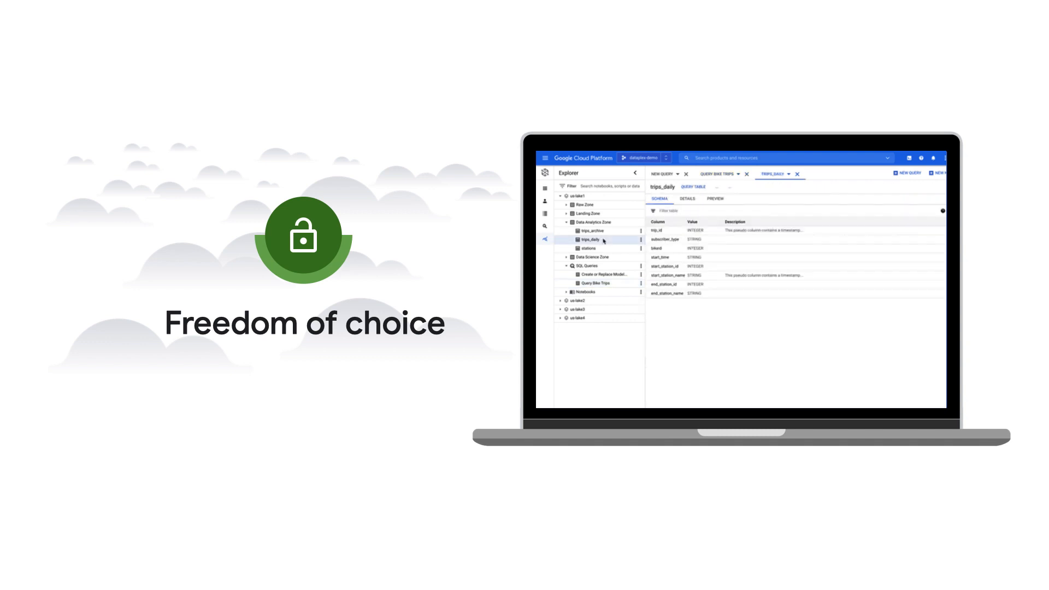
click(714, 174)
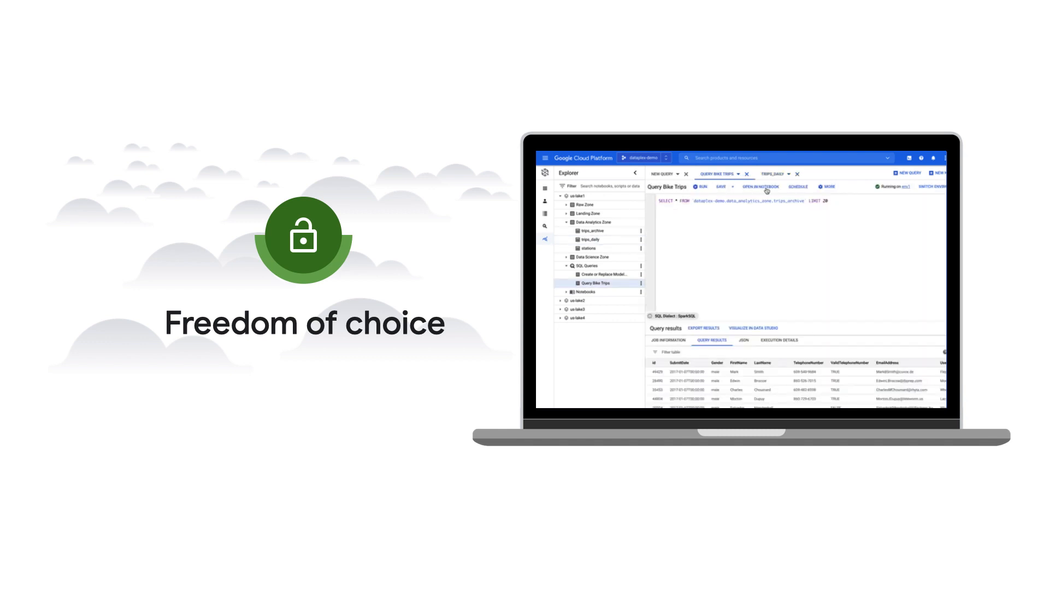
click(761, 188)
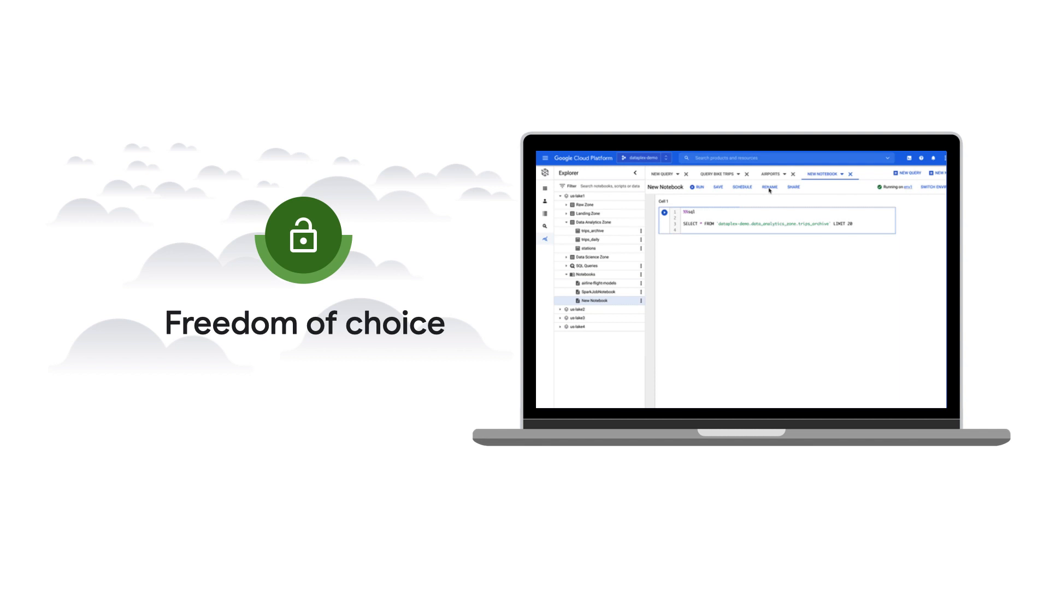
click(793, 187)
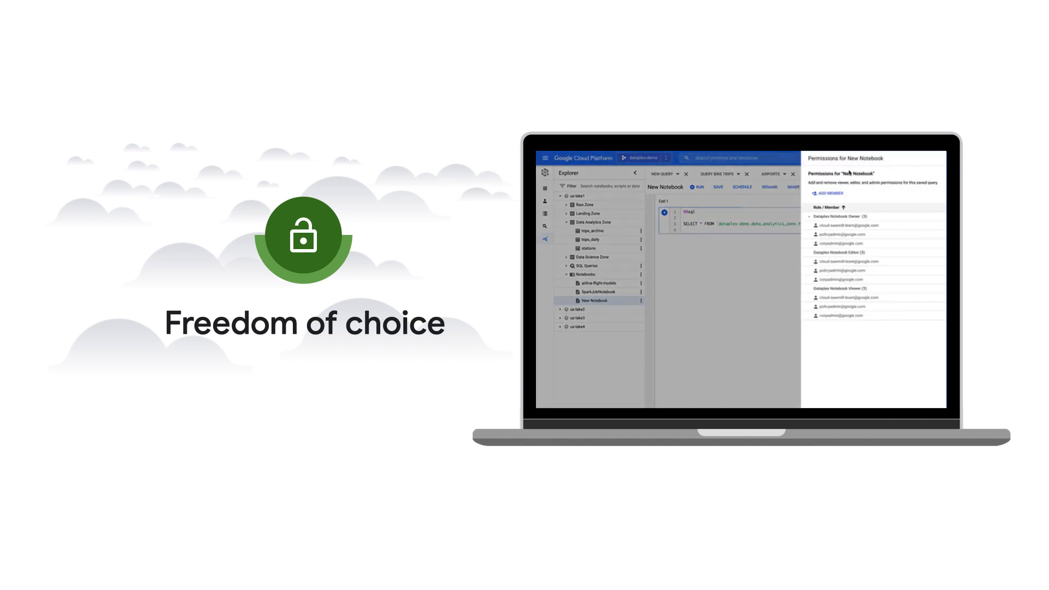